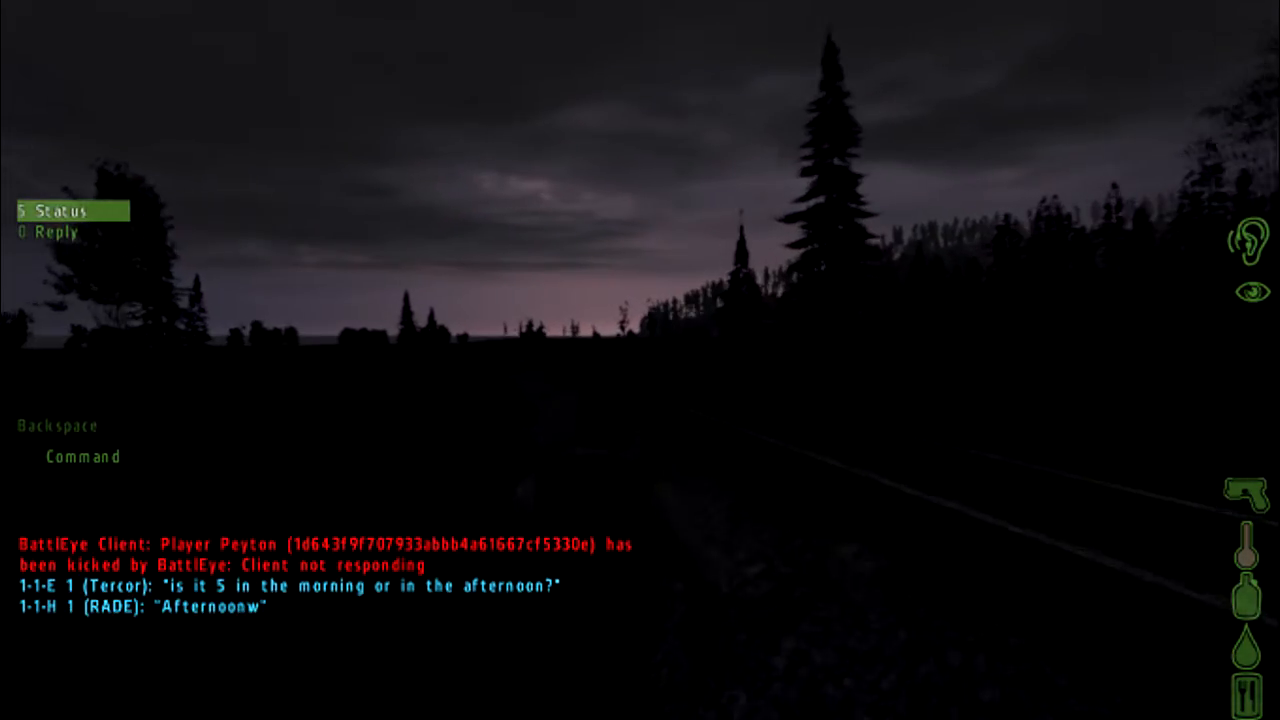
Open the Chernarus map to see the area around Vybor, Grishino and Stary Sobor
key(m)
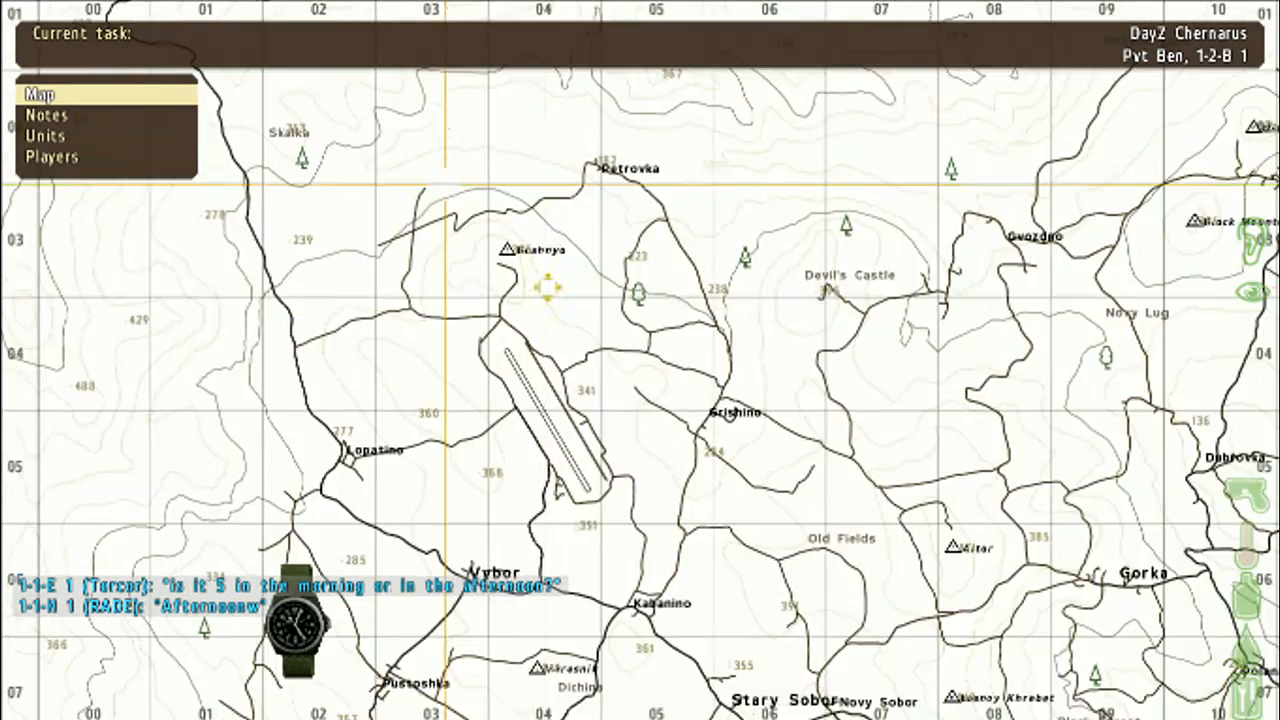
Scroll the map south toward Stary Sobor and Mogilevka, then leave the map
scroll(down, 3)
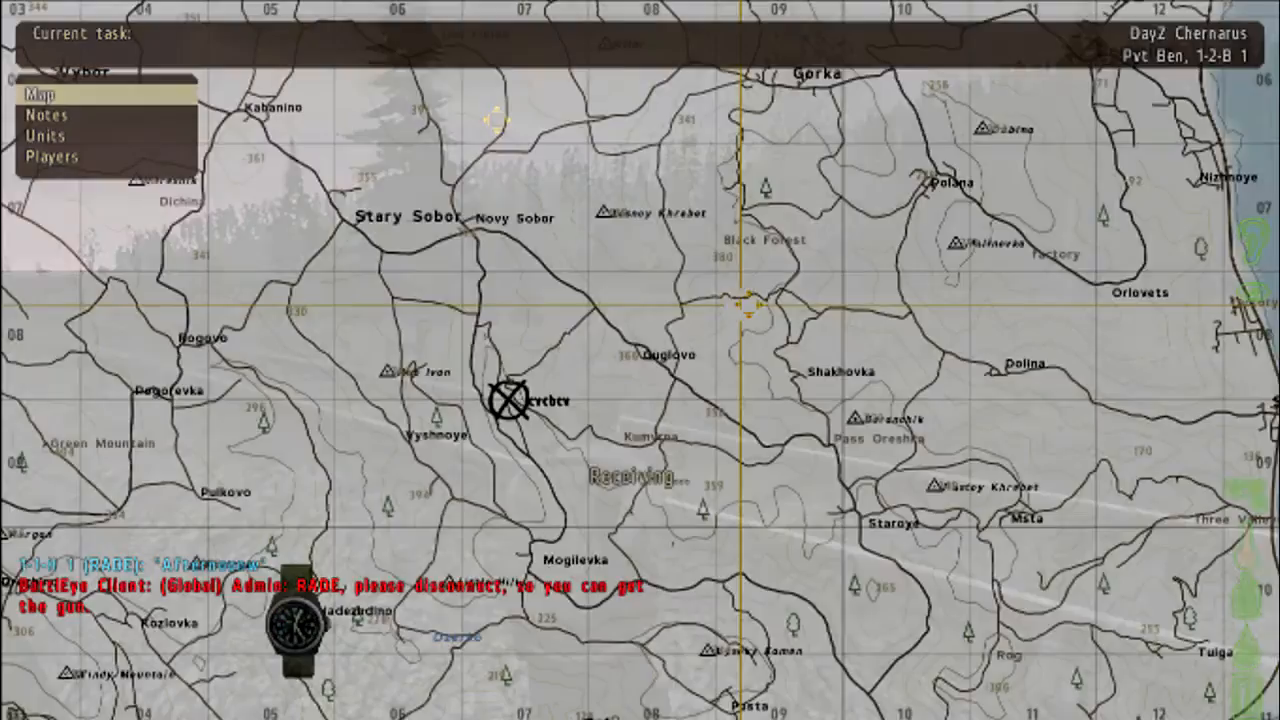
key(Escape)
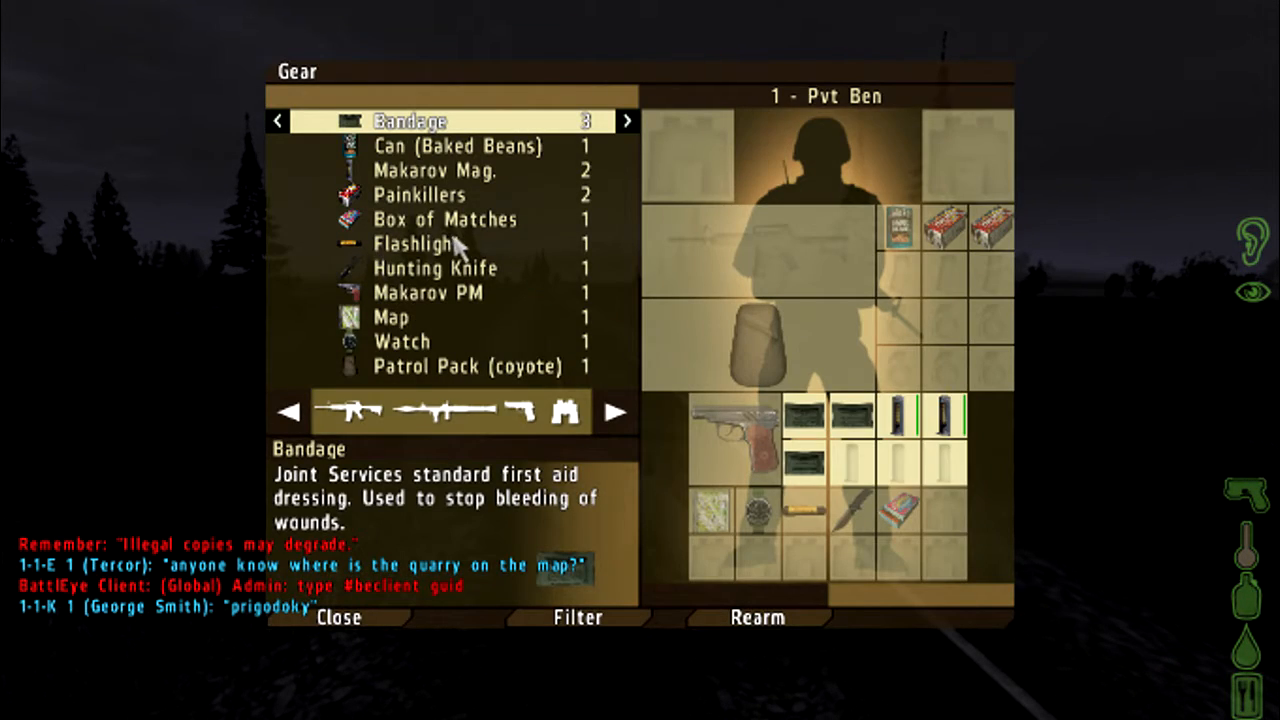
Close the gear screen to return to the forest road in first-person view
click(339, 617)
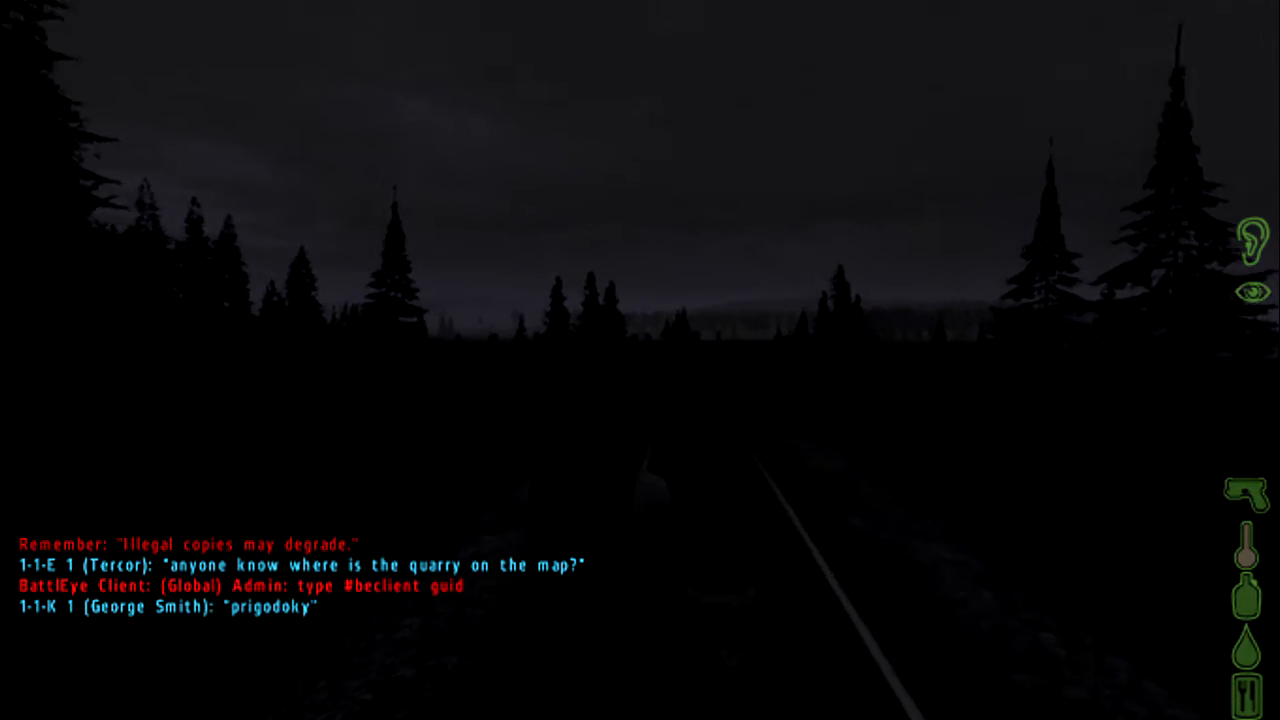